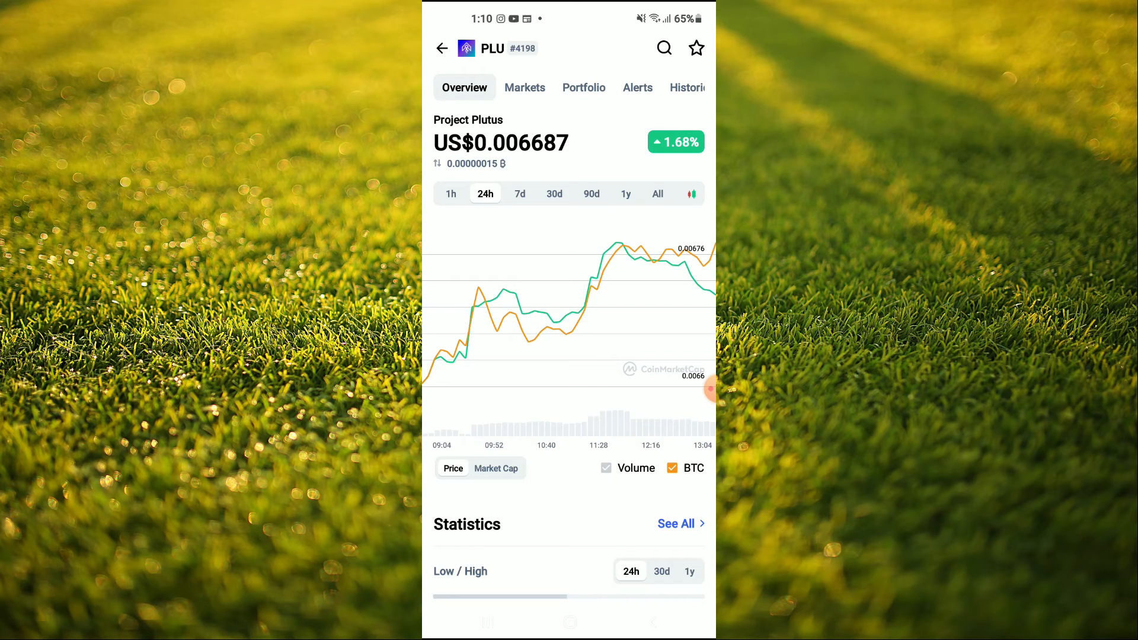
# View the PLU contract address, switch to Trust Wallet and launch the Uniswap Exchange DApp
pyautogui.scroll(-3)
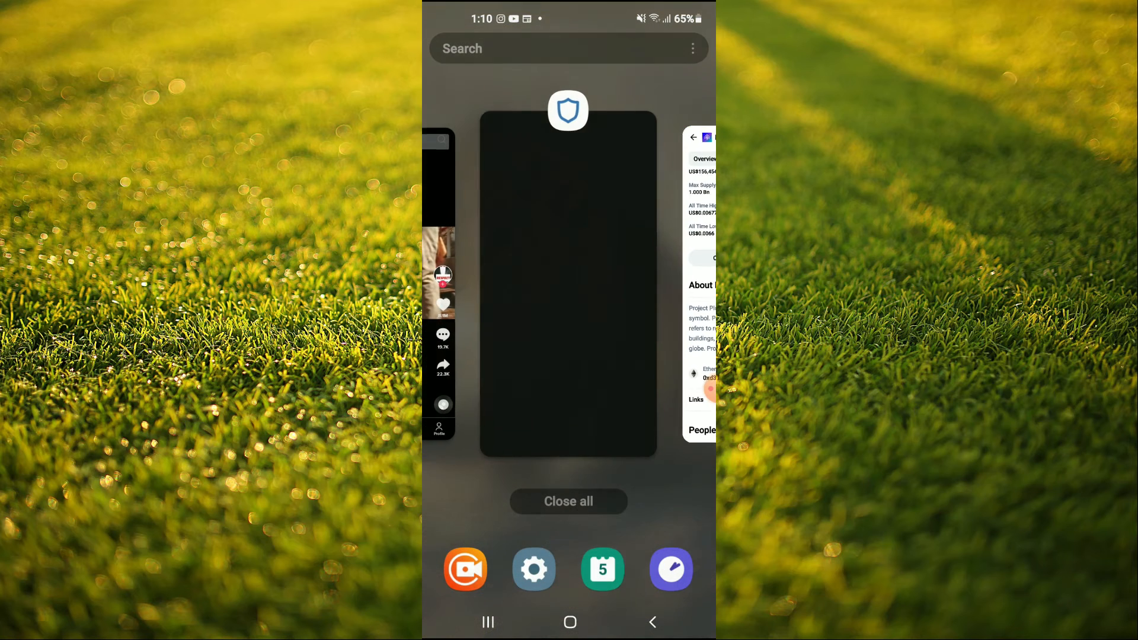
pyautogui.click(568, 283)
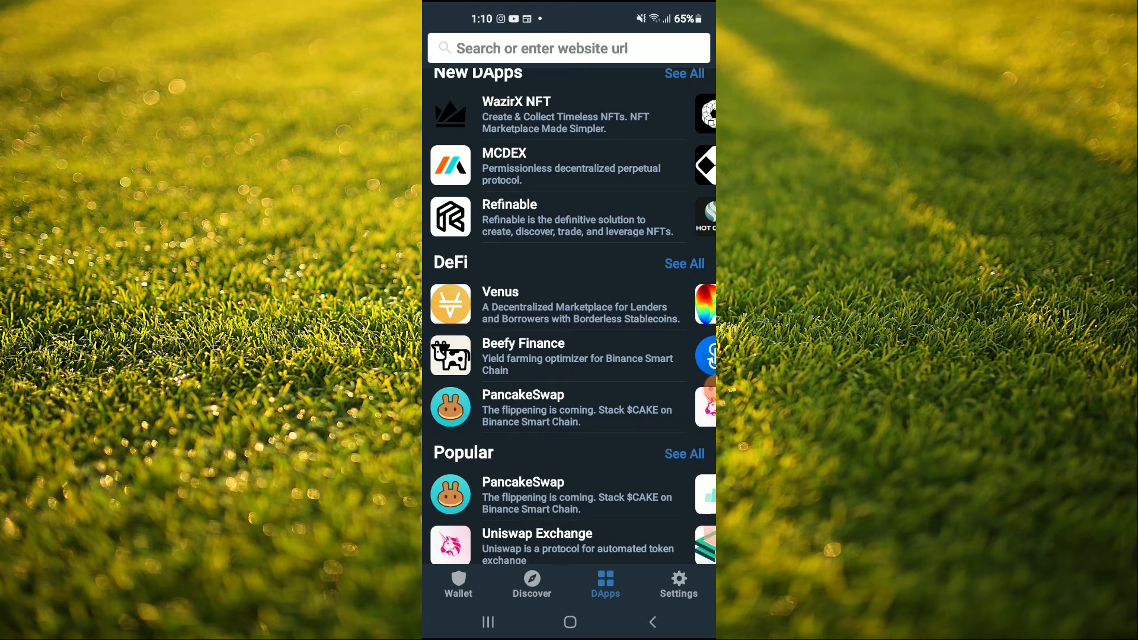
pyautogui.click(535, 545)
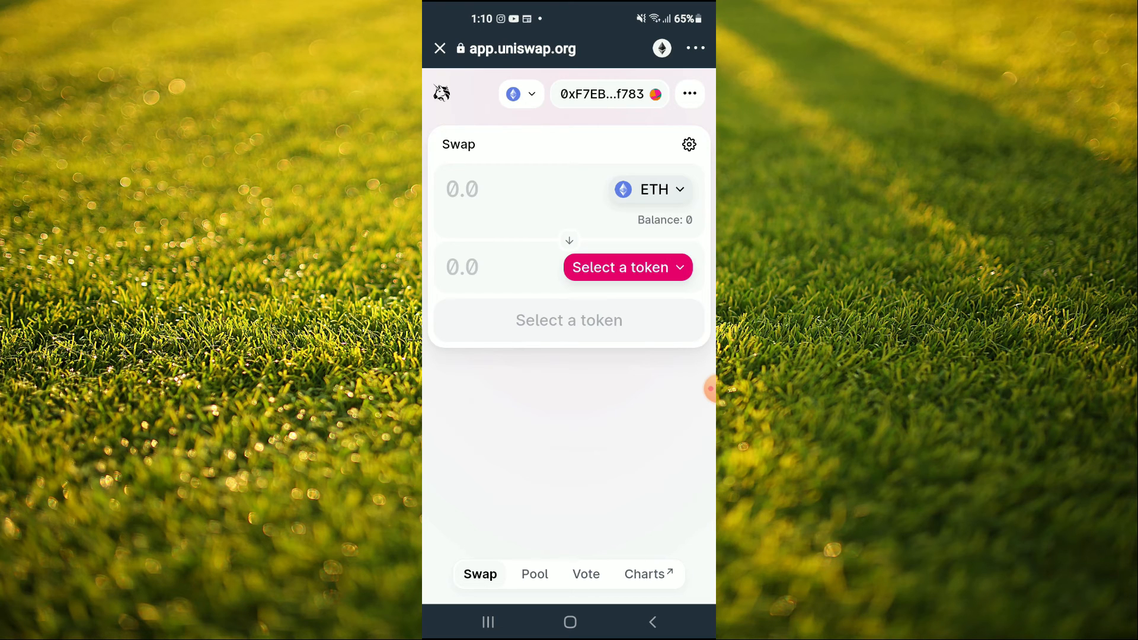
# Bring up Uniswap's token picker to choose what ETH will be swapped into
pyautogui.click(625, 266)
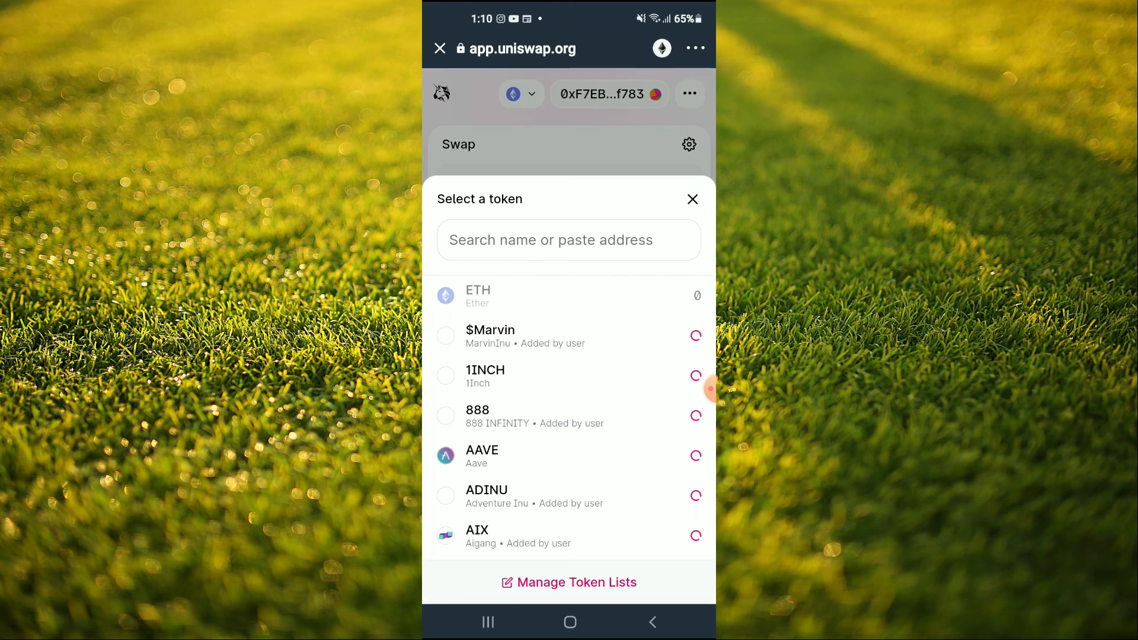
# Import Project Plutus (PLU) by its contract address and set it as the token received for ETH
pyautogui.click(568, 240)
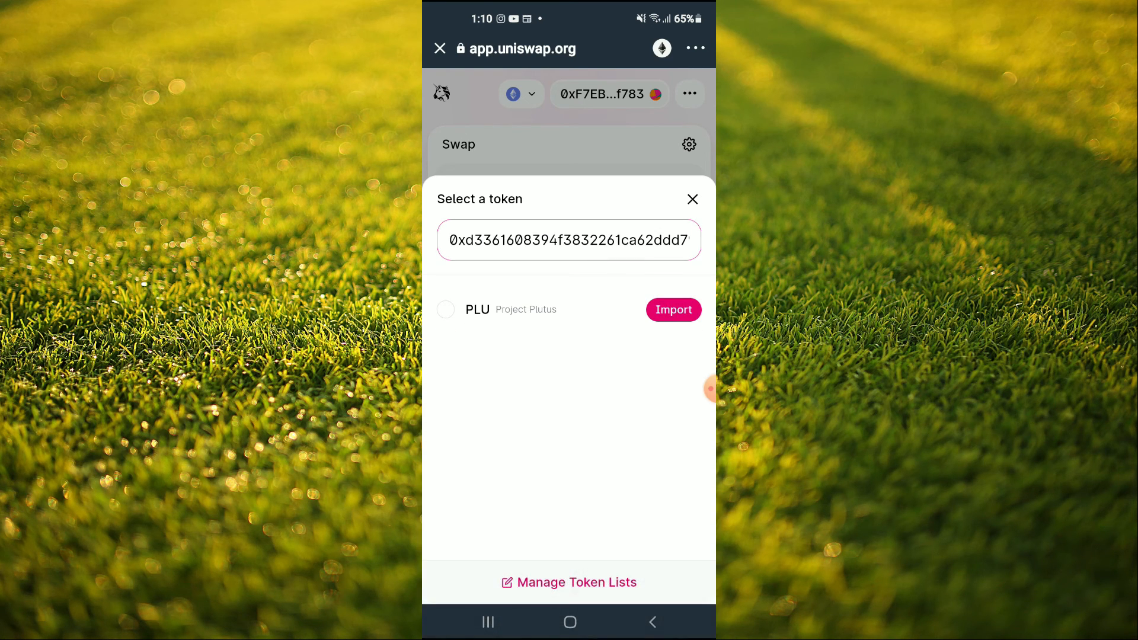
pyautogui.click(672, 310)
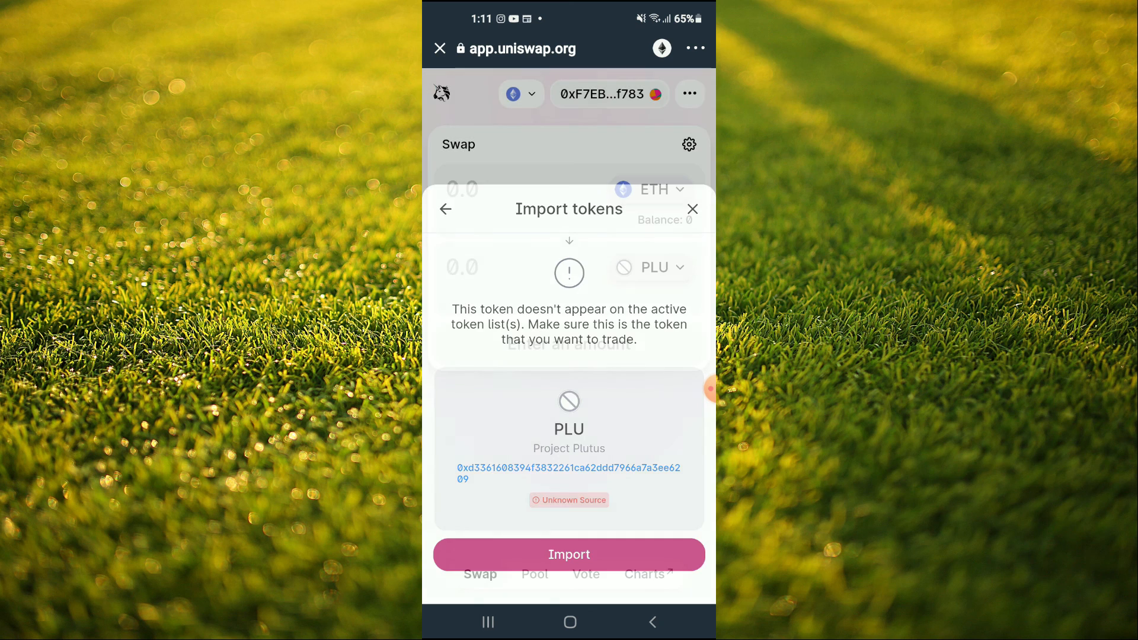
pyautogui.click(569, 554)
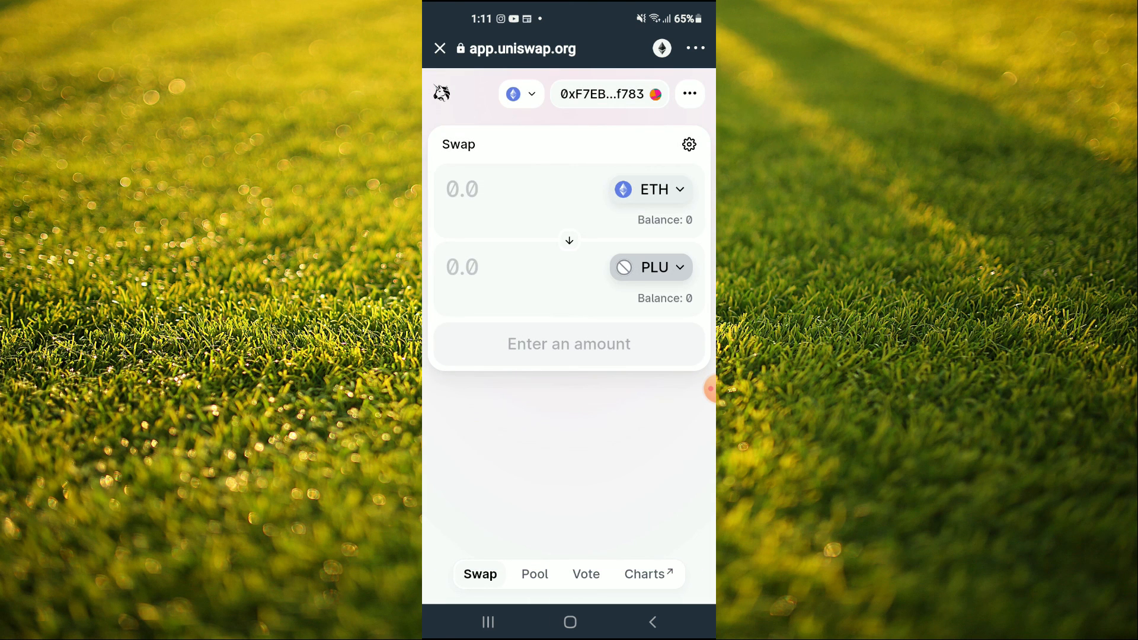